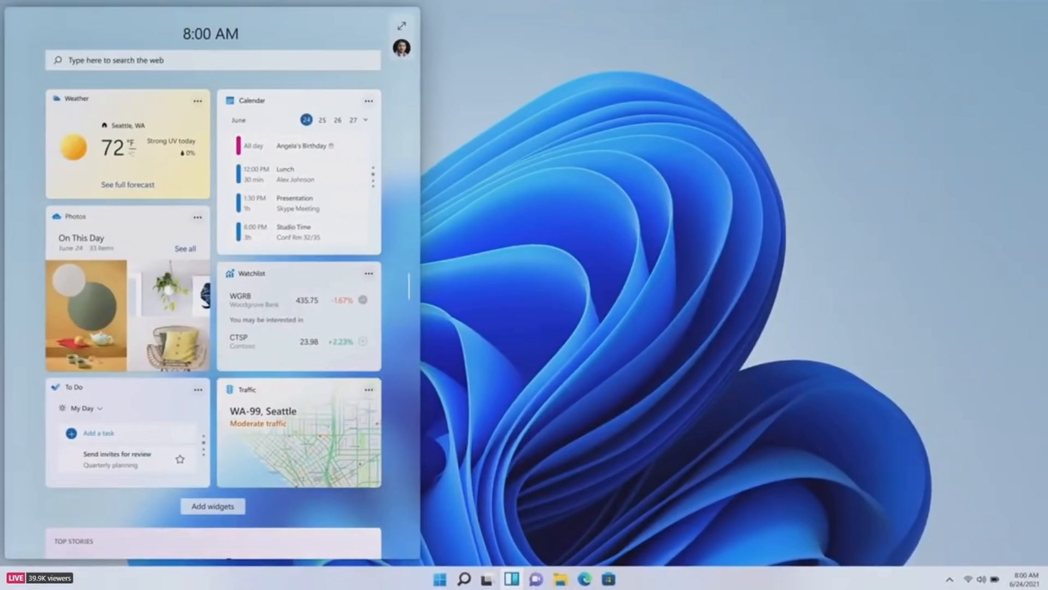
Step: Scroll the Widgets board, expand it to full screen with top news, then close it
{"action": "scroll", "scroll_direction": "down", "scroll_amount": 3}
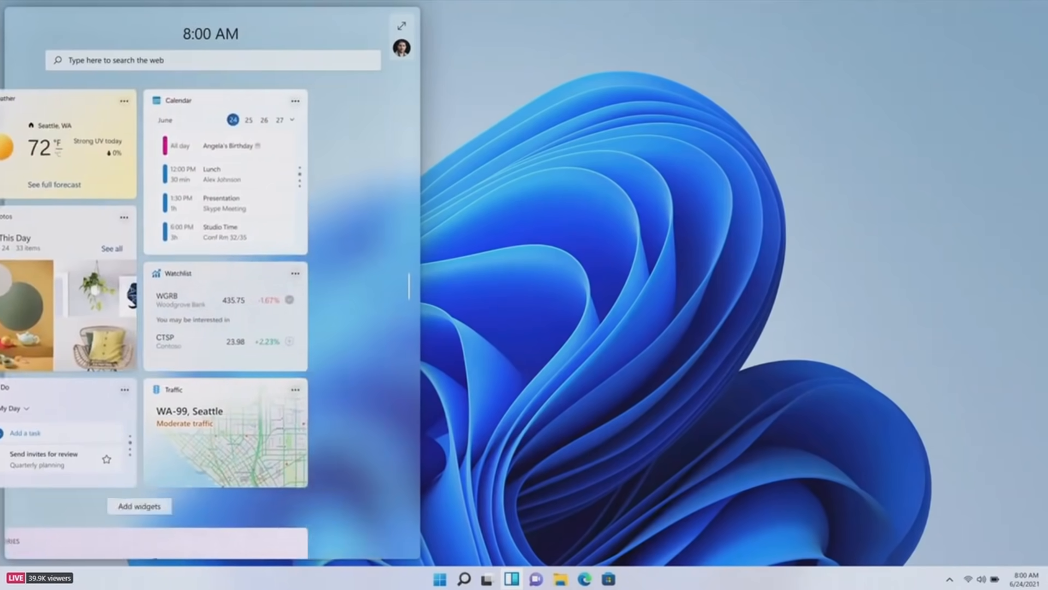
{"action": "left_click", "coordinate": [400, 25]}
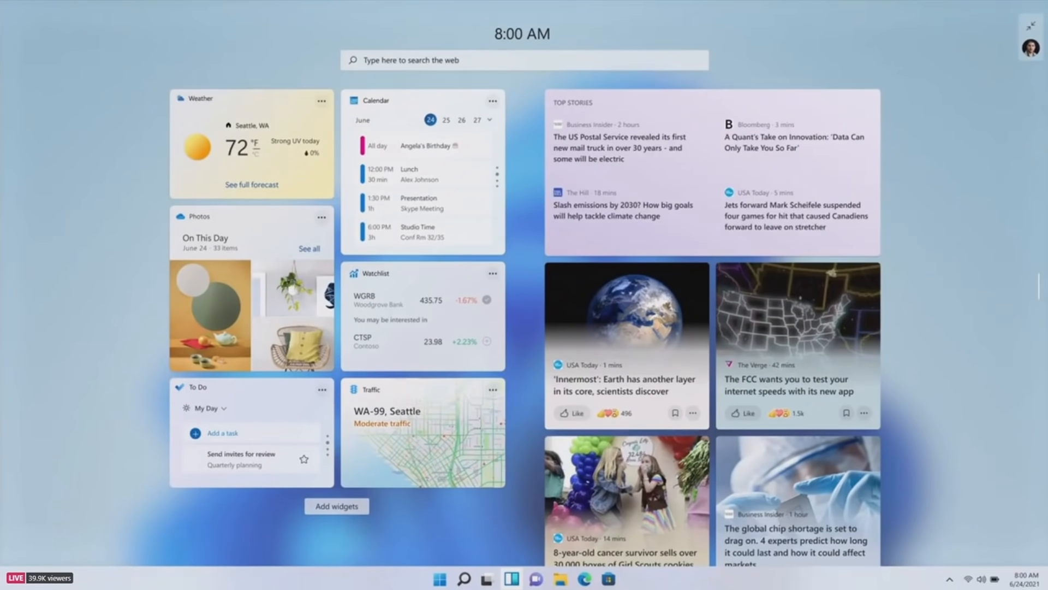
{"action": "left_click", "coordinate": [487, 579]}
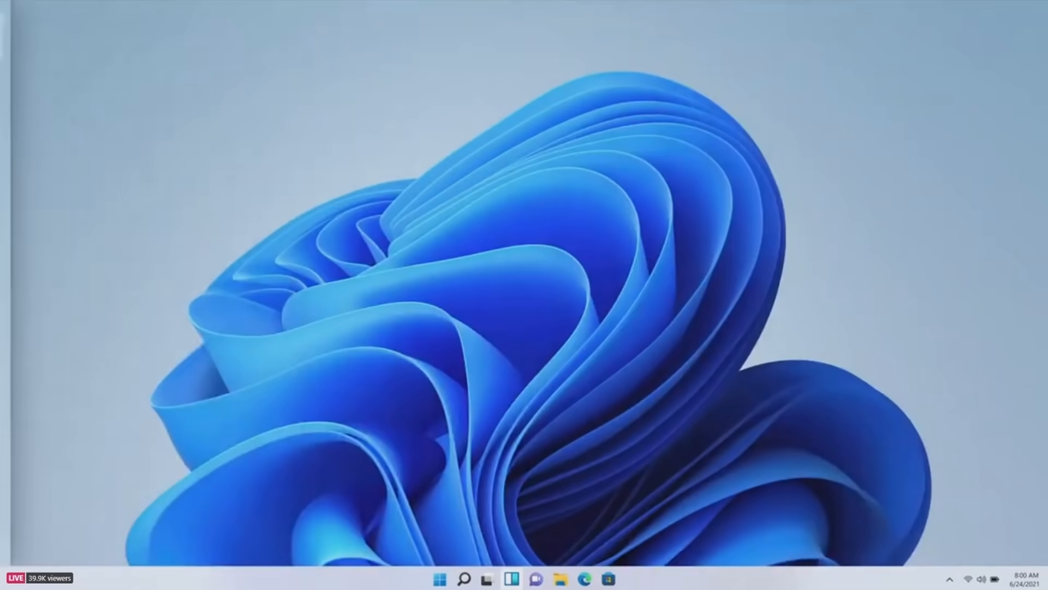
Step: Launch the TikTok Android app from the taskbar into its own phone-sized window
{"action": "left_click", "coordinate": [621, 579]}
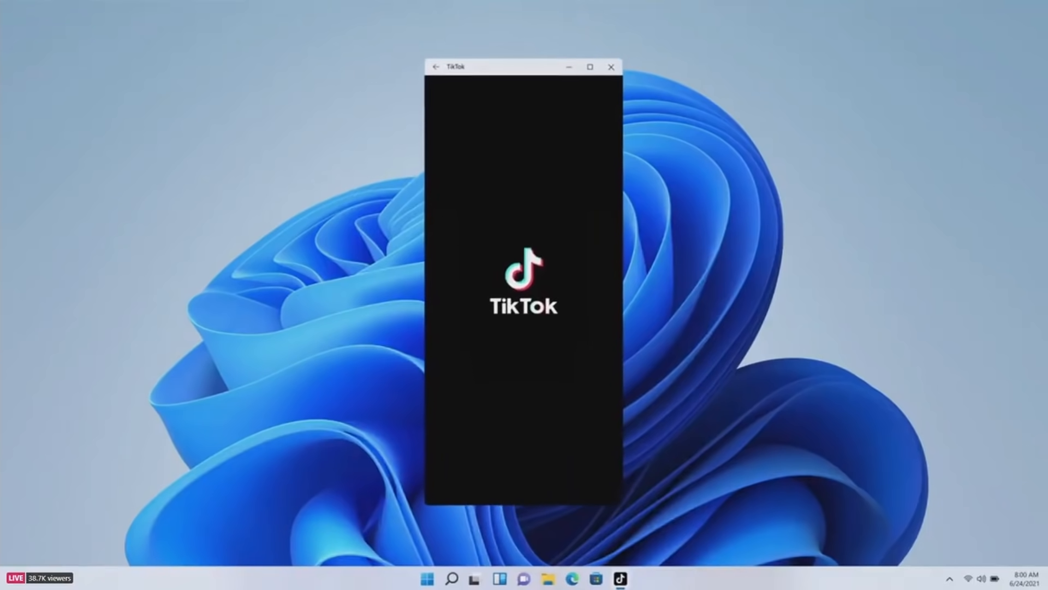